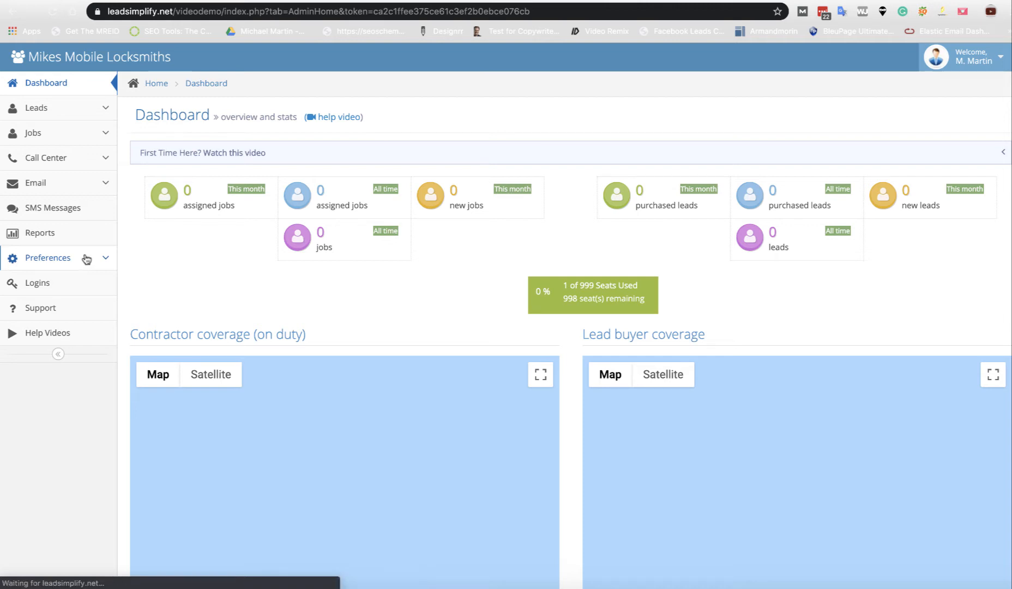
Go to Preferences and open its API Settings page.
click(47, 257)
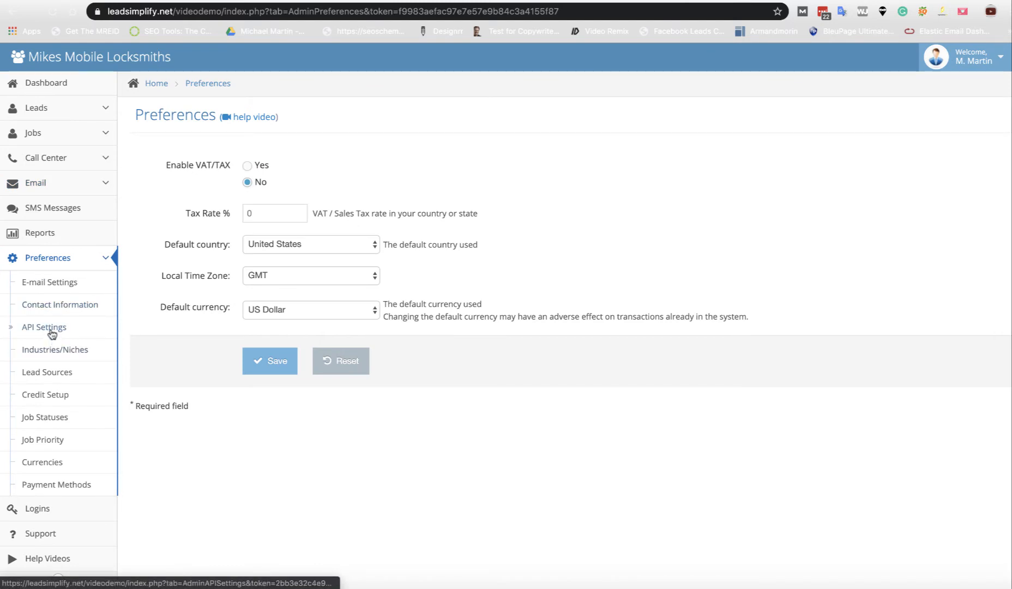
click(43, 327)
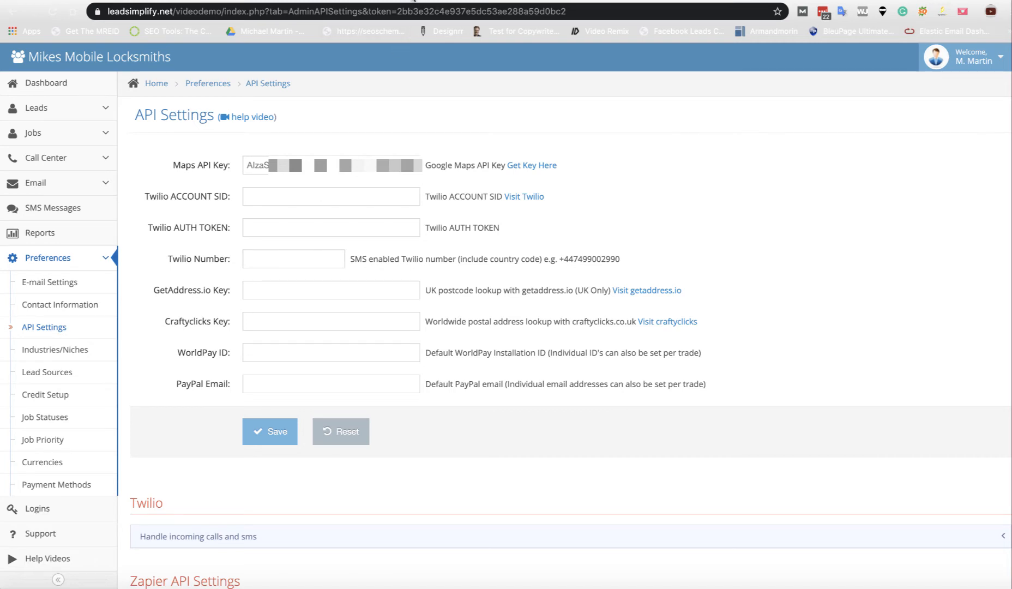
Copy the Twilio Account SID and paste it into LeadSimplify's ACCOUNT SID field.
click(524, 196)
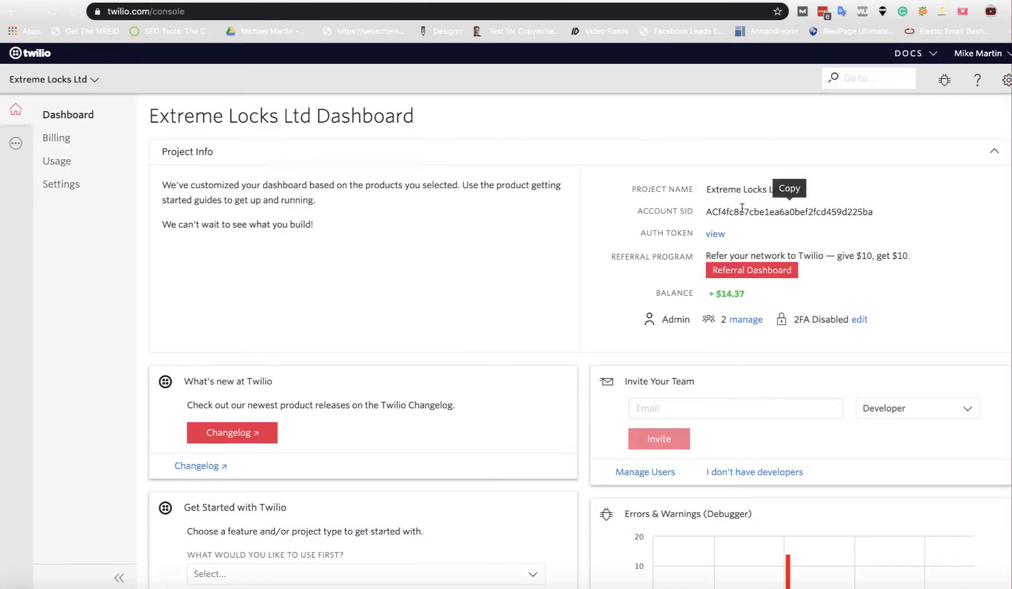
click(787, 188)
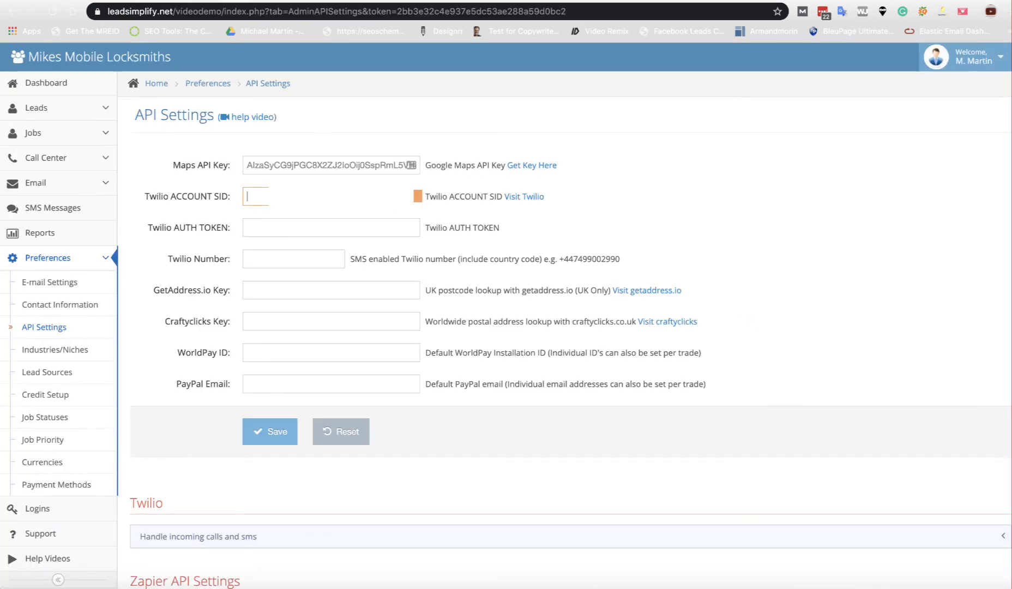
text(ACf4f)
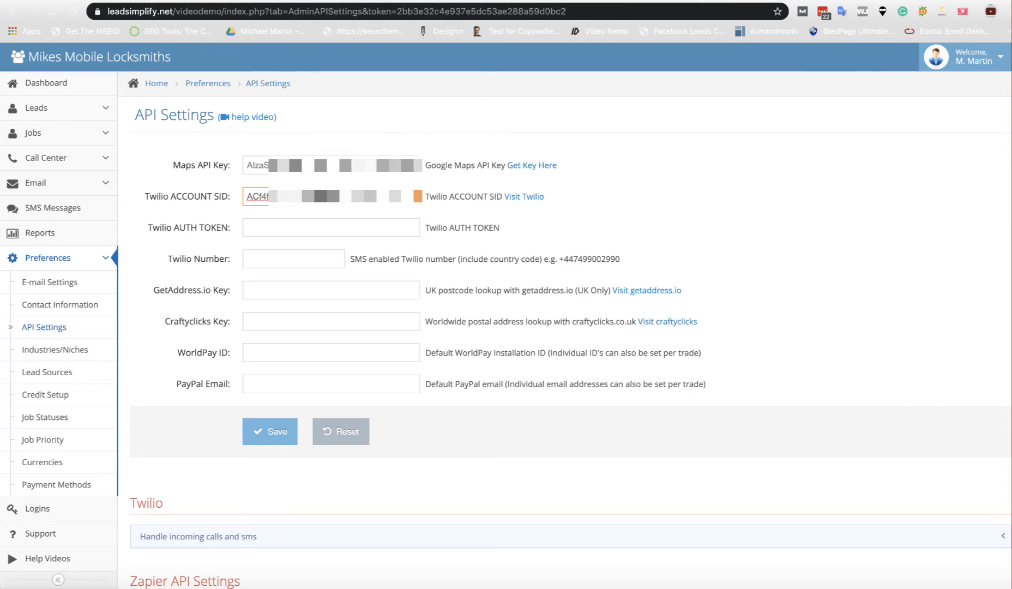
Reveal the Twilio auth token and paste it into LeadSimplify's AUTH TOKEN field.
click(524, 197)
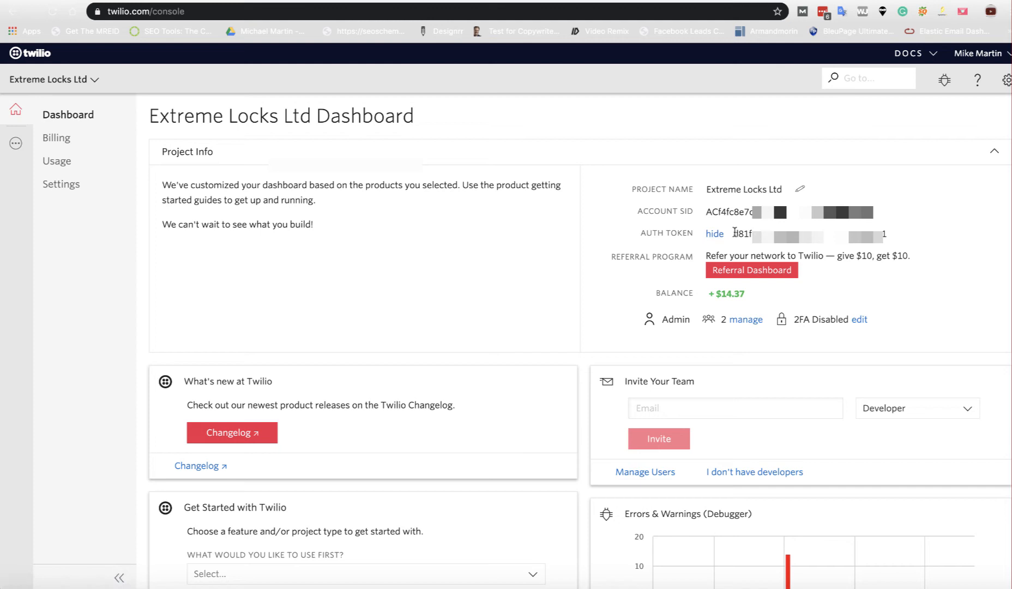
double_click(743, 233)
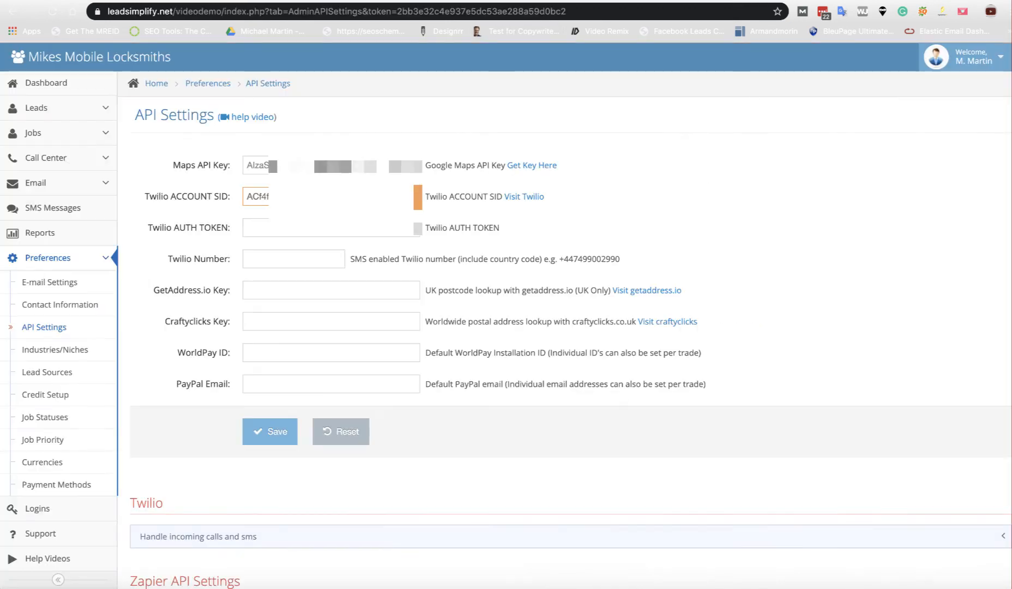
click(330, 227)
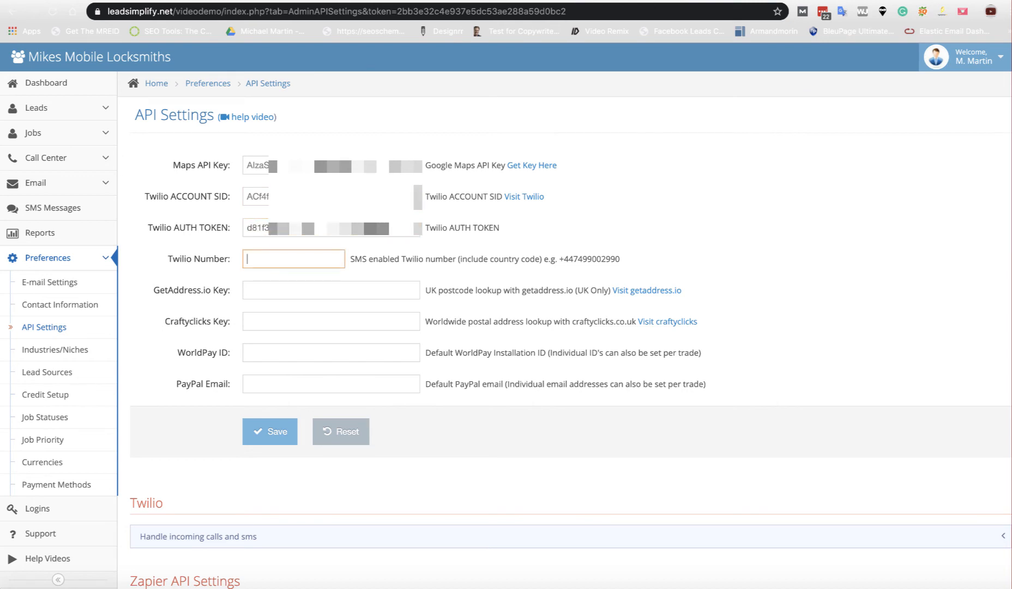
click(524, 196)
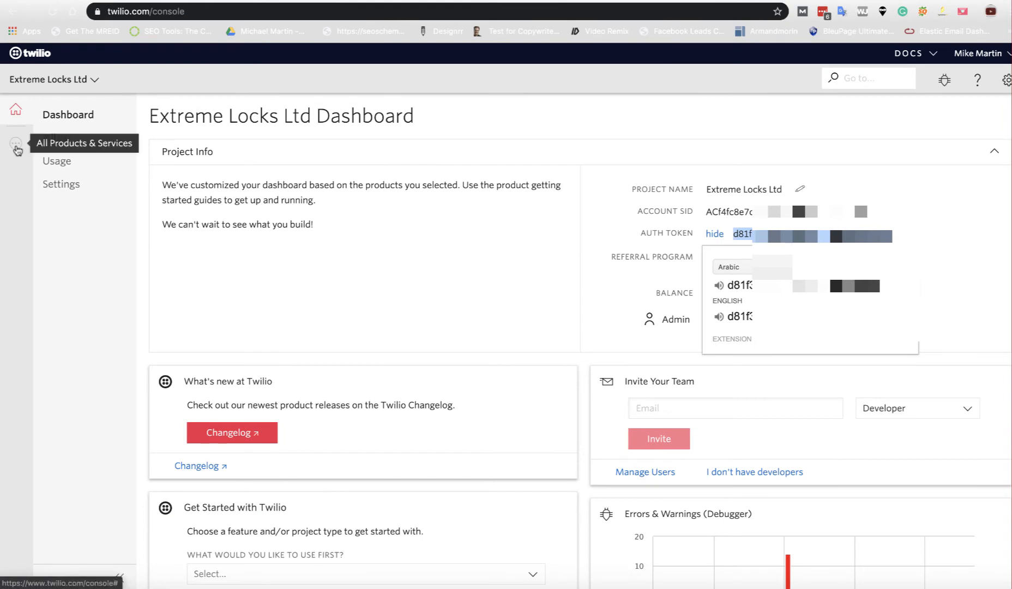
click(16, 143)
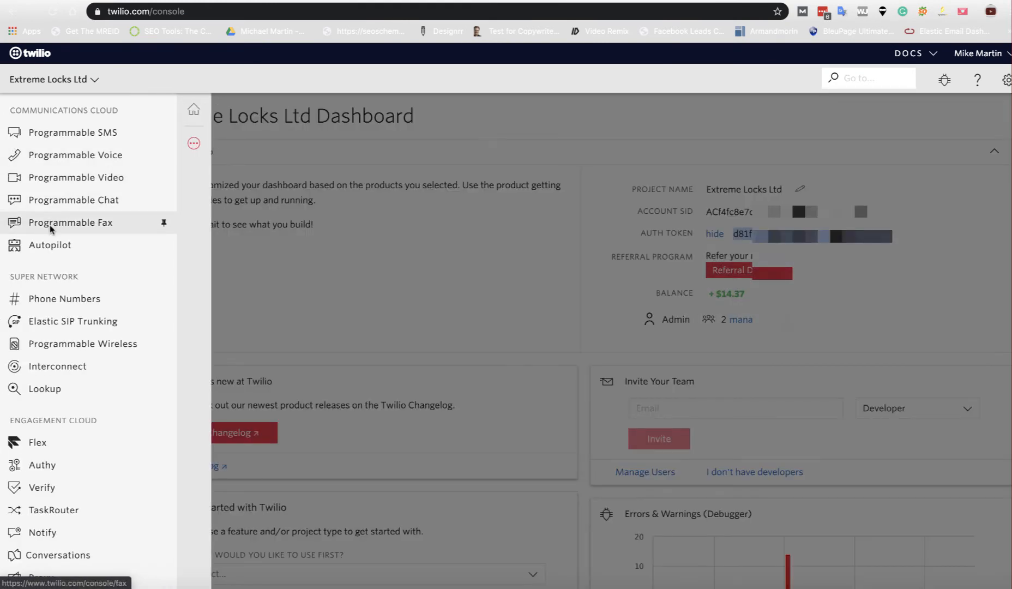
mouse_move(89, 280)
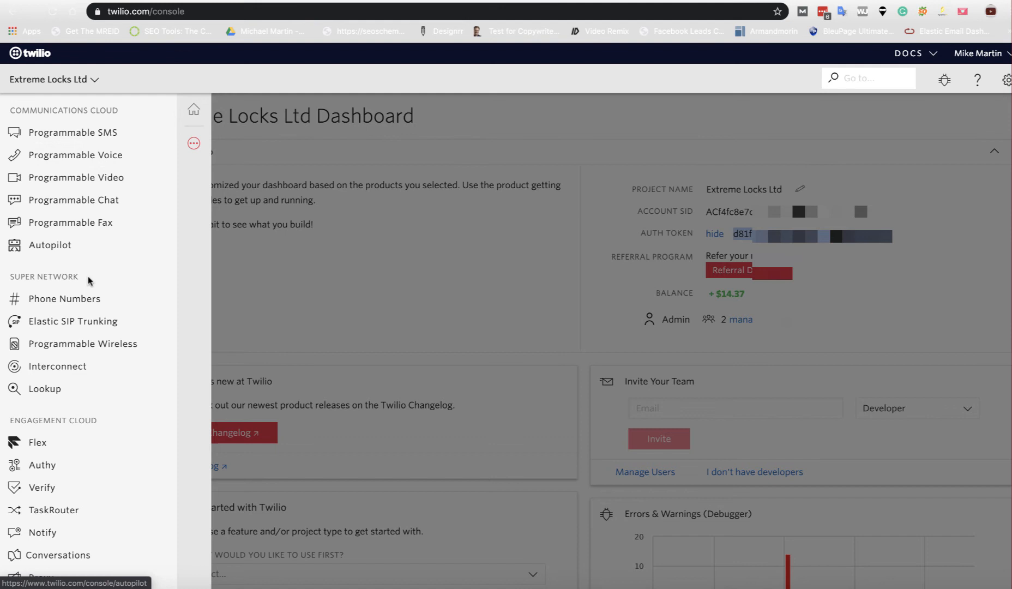
click(64, 298)
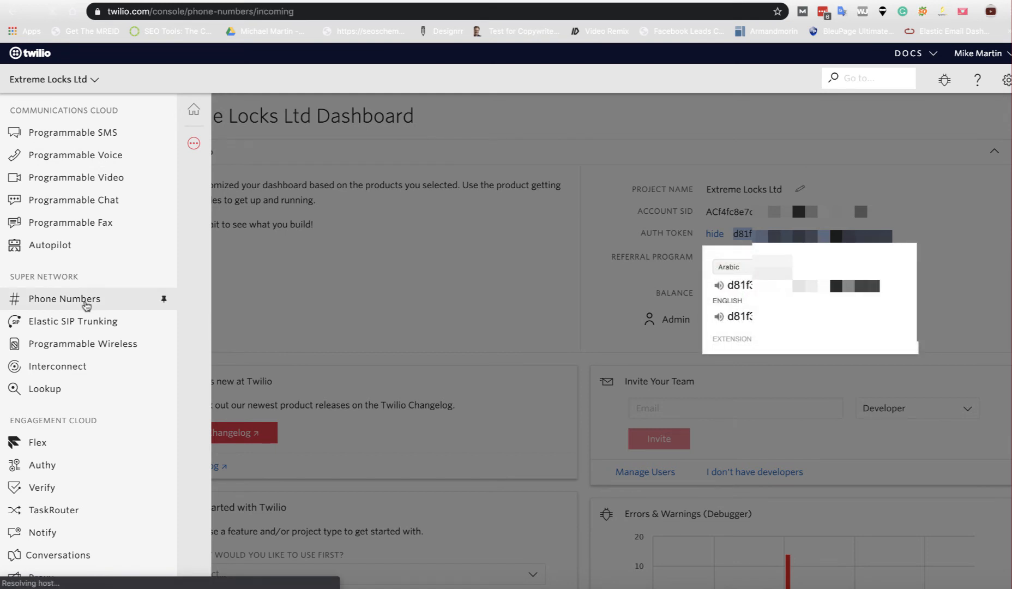
click(64, 299)
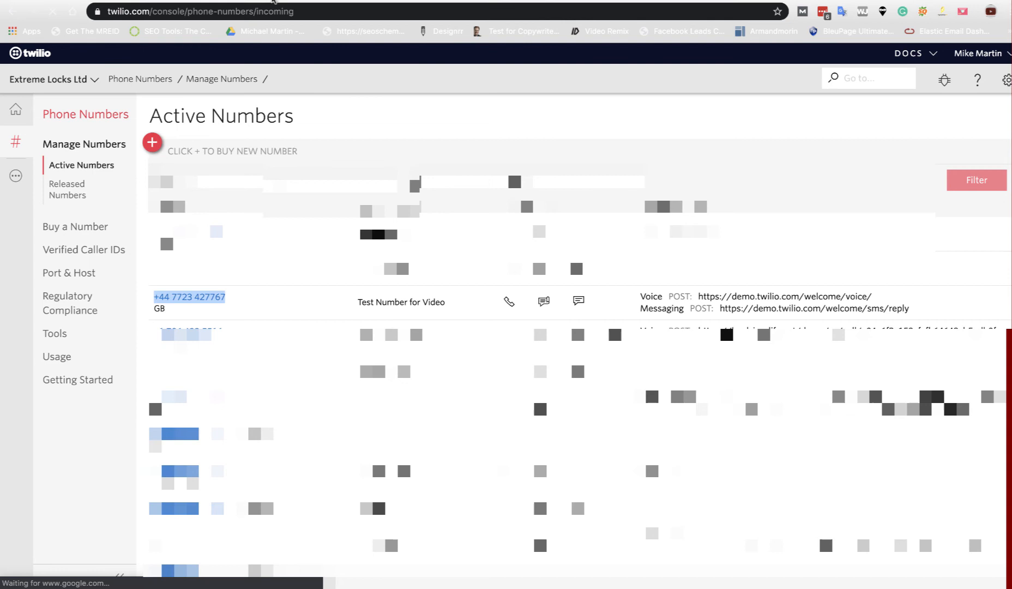
click(269, 11)
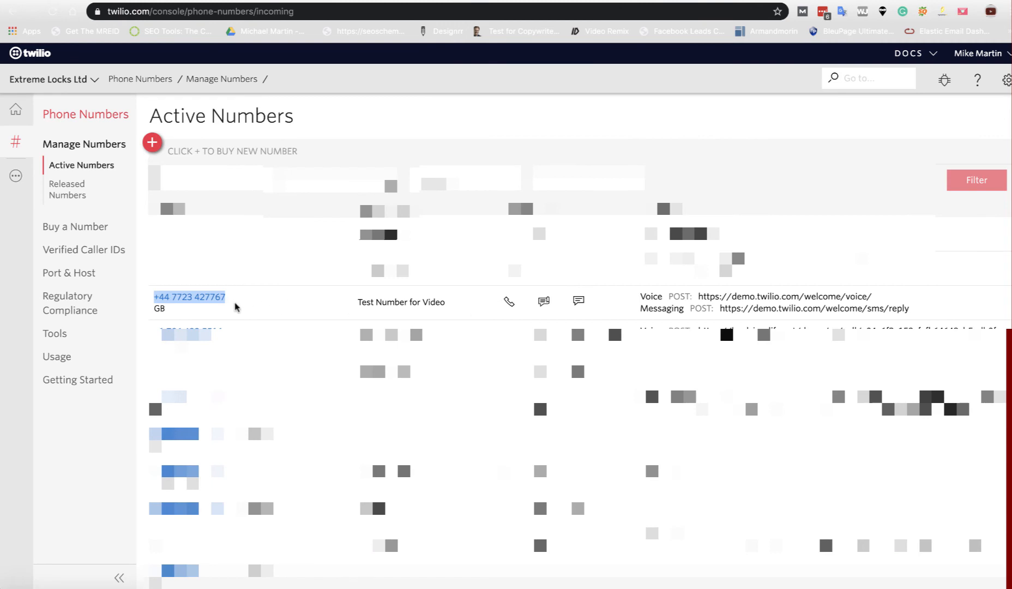
mouse_move(510, 302)
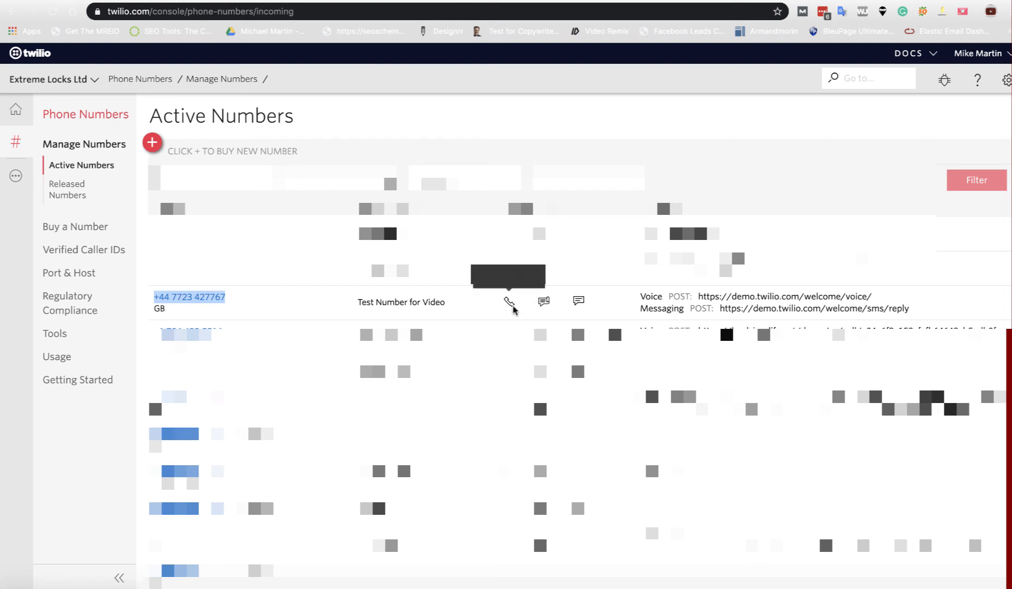
mouse_move(330, 82)
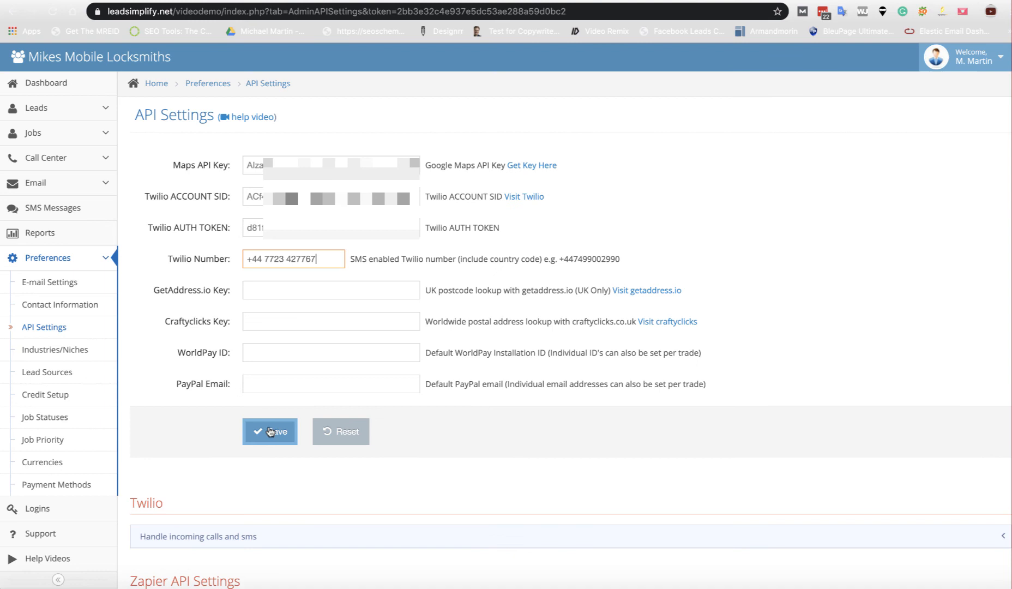
click(270, 432)
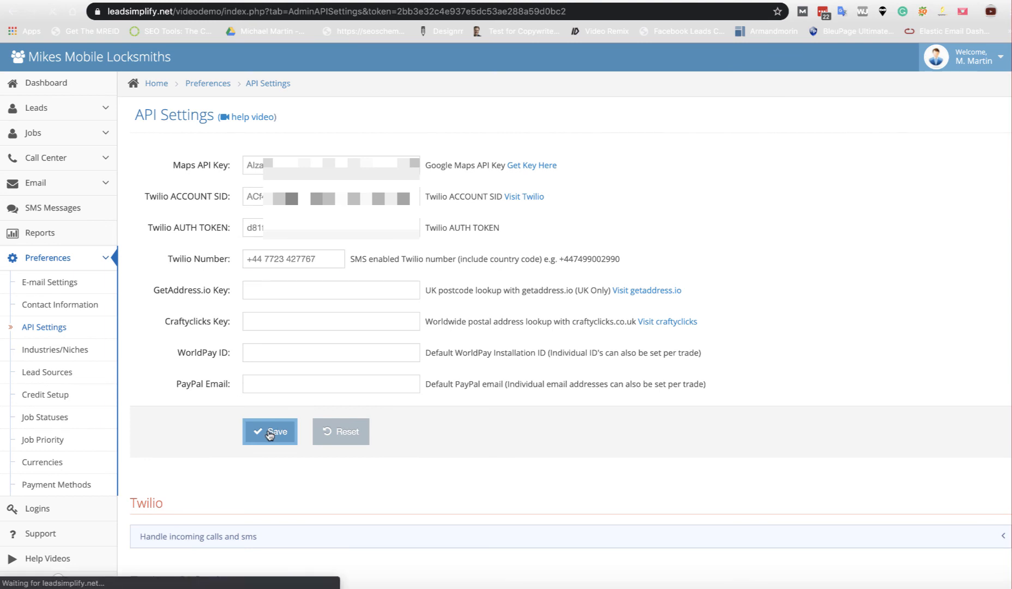
click(269, 431)
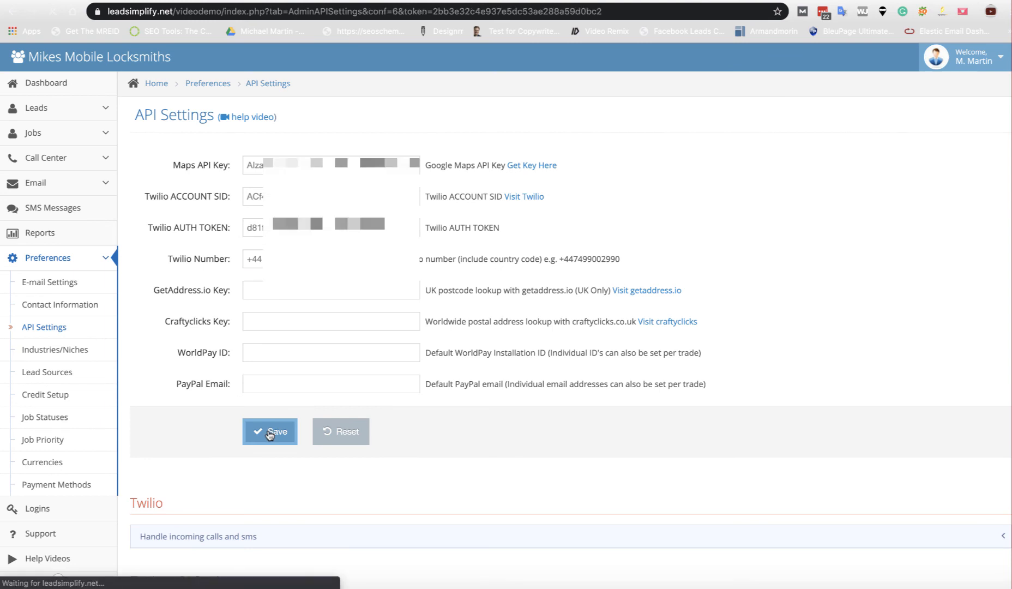
click(270, 431)
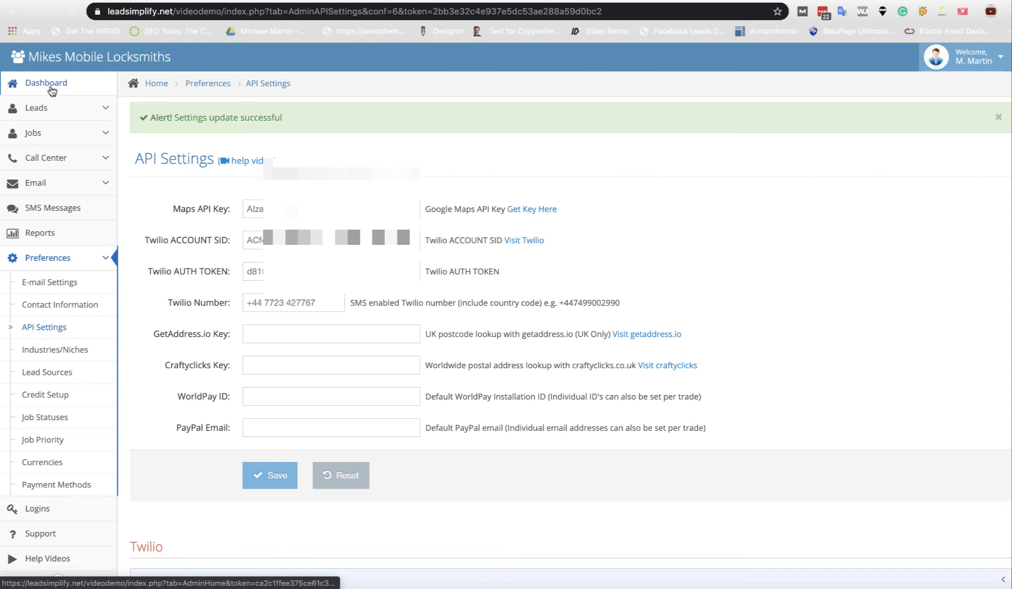
mouse_move(495, 59)
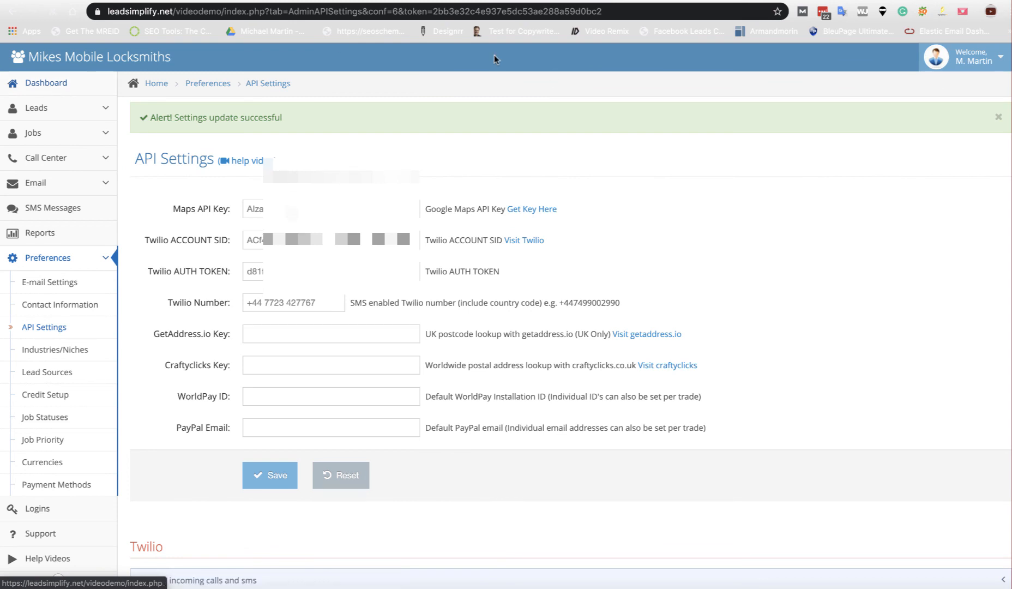